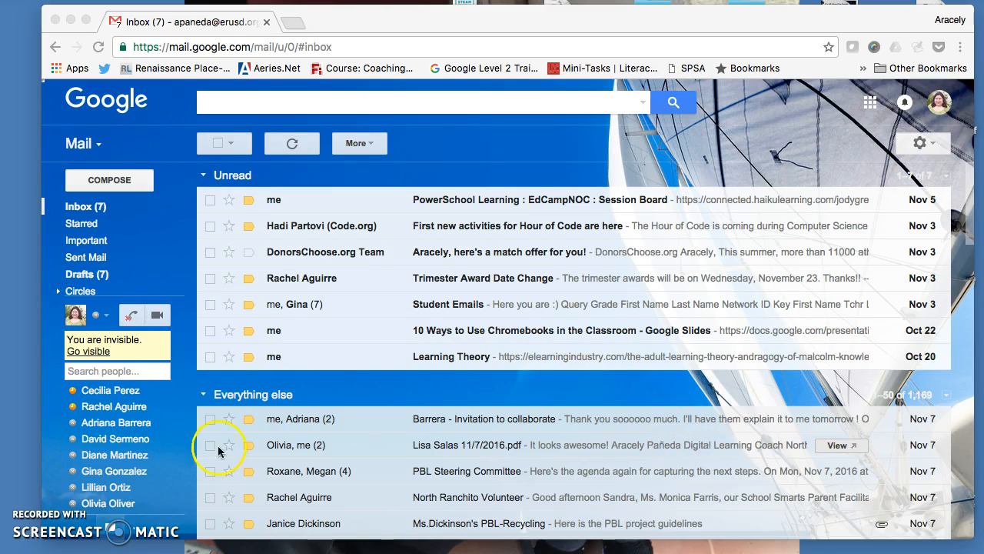
mouse_move(871, 108)
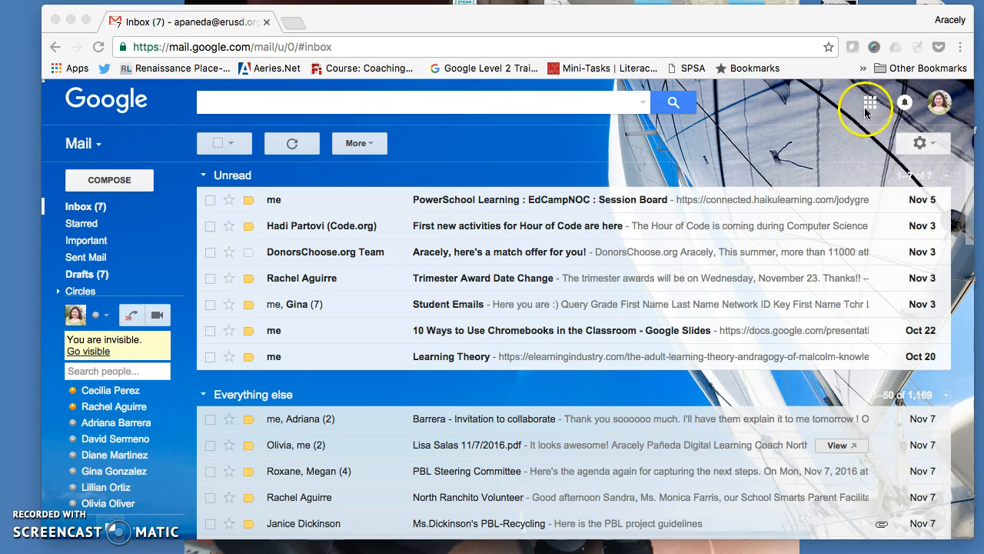
Open Google Drive from Gmail's Google apps grid.
click(869, 102)
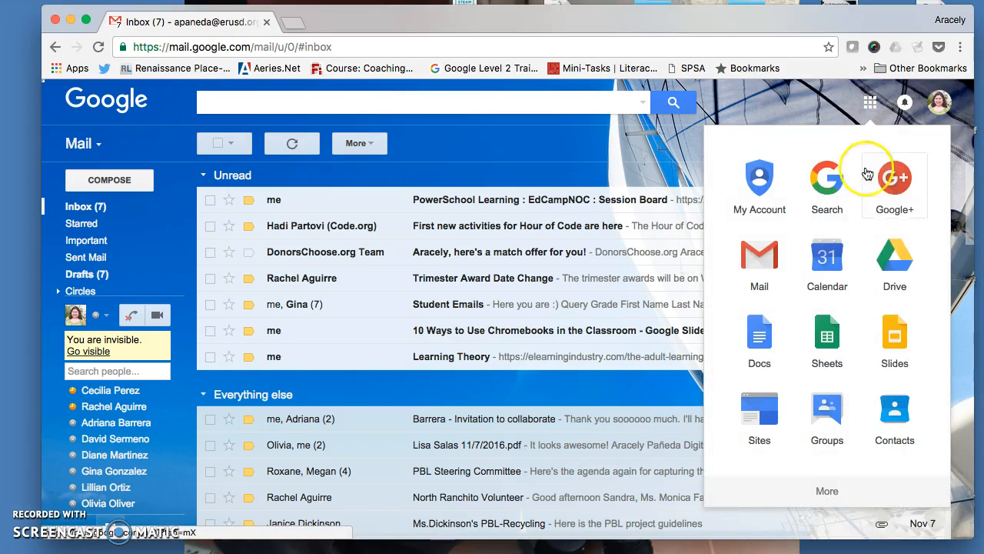
click(894, 254)
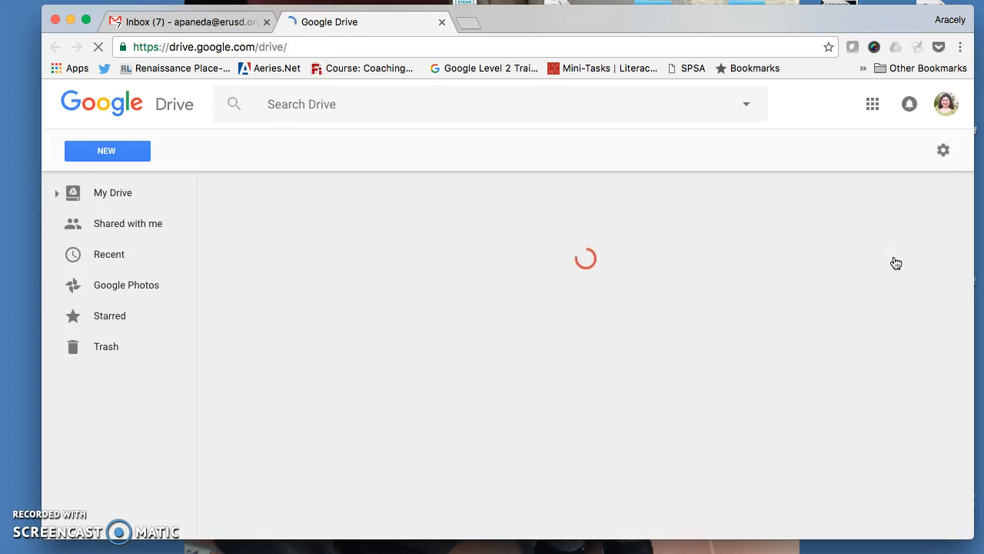
Search Drive for "class" and open the Classroom folder from the results.
click(112, 192)
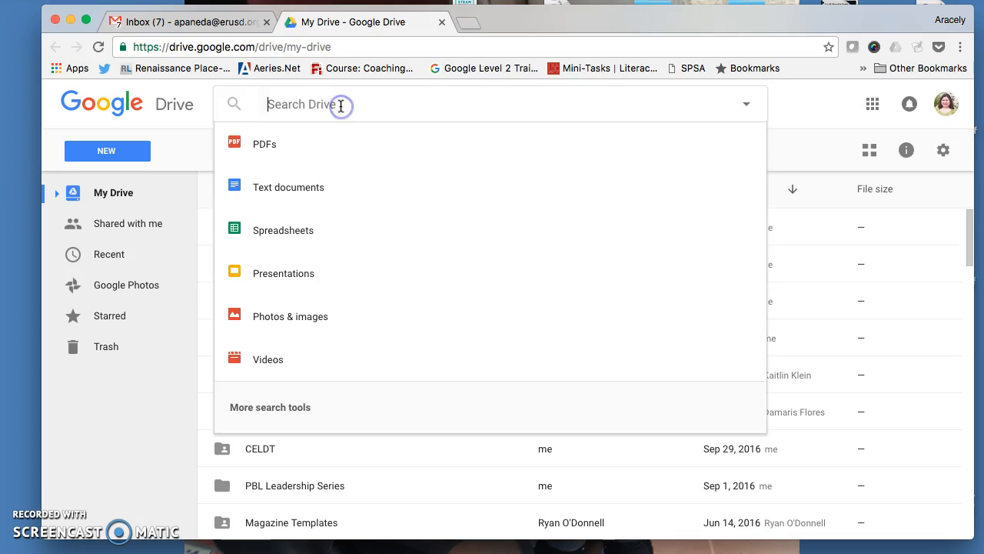
text(classroom)
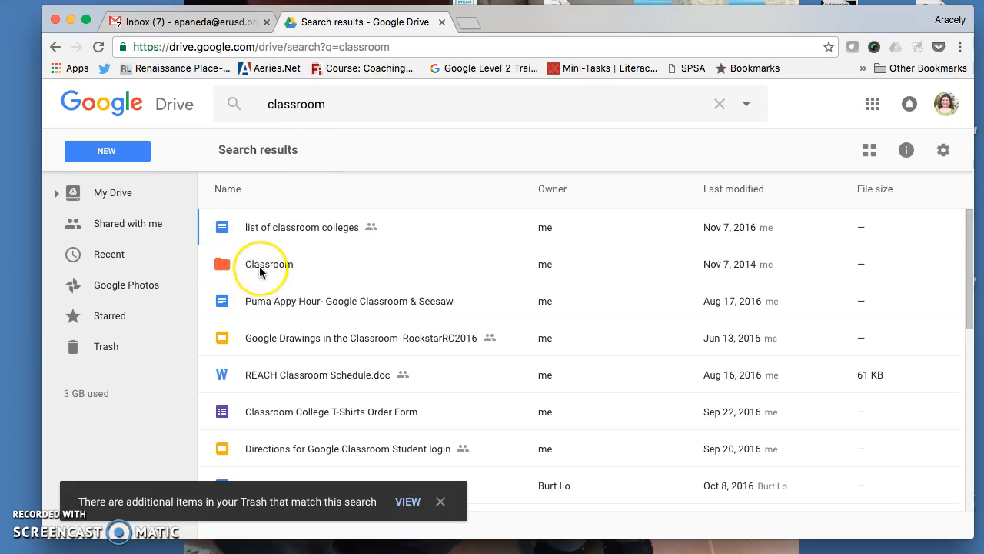
double_click(264, 264)
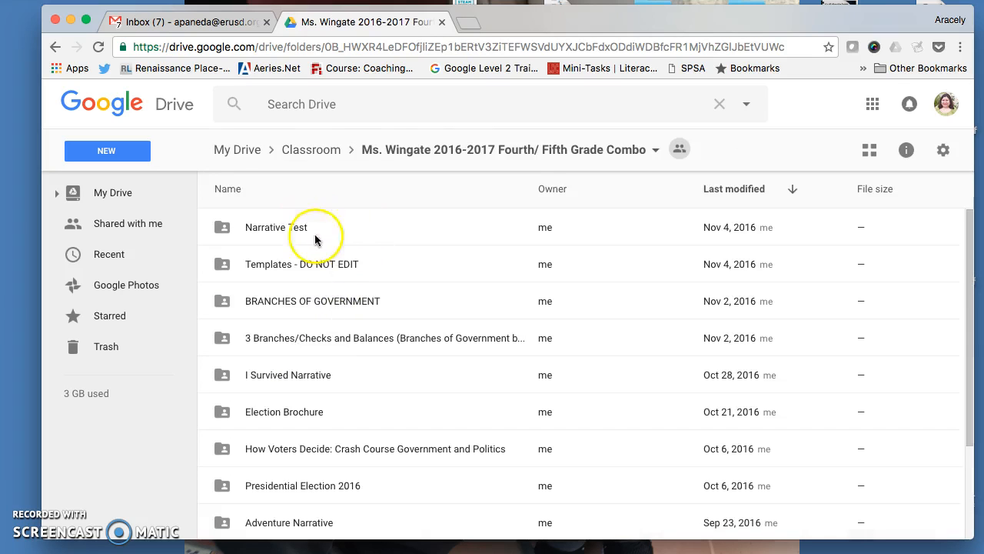
mouse_move(869, 150)
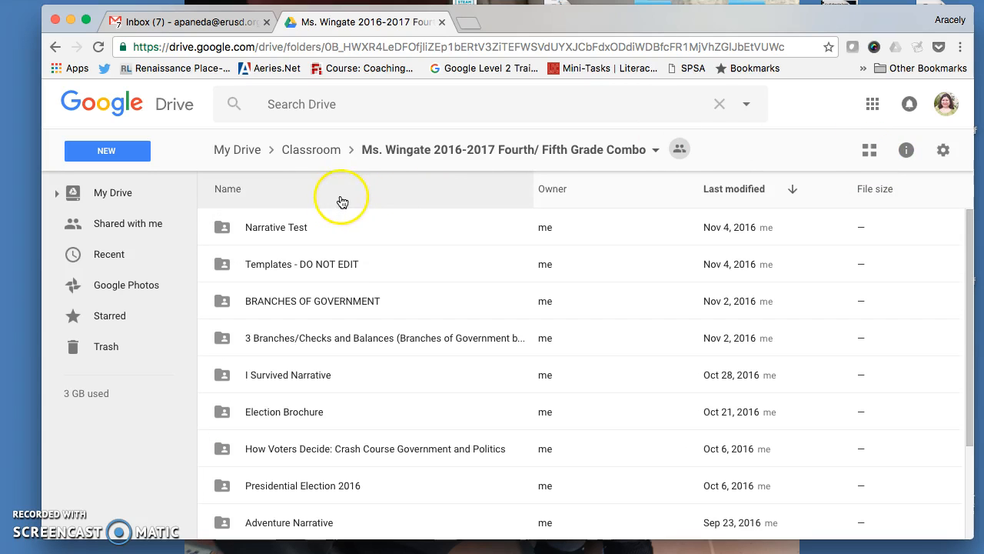
mouse_move(319, 385)
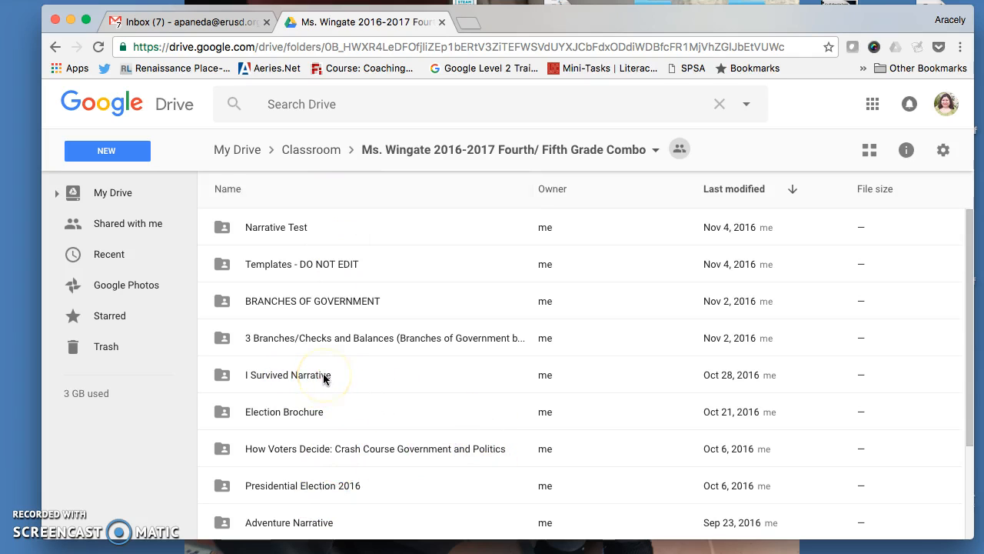
double_click(288, 374)
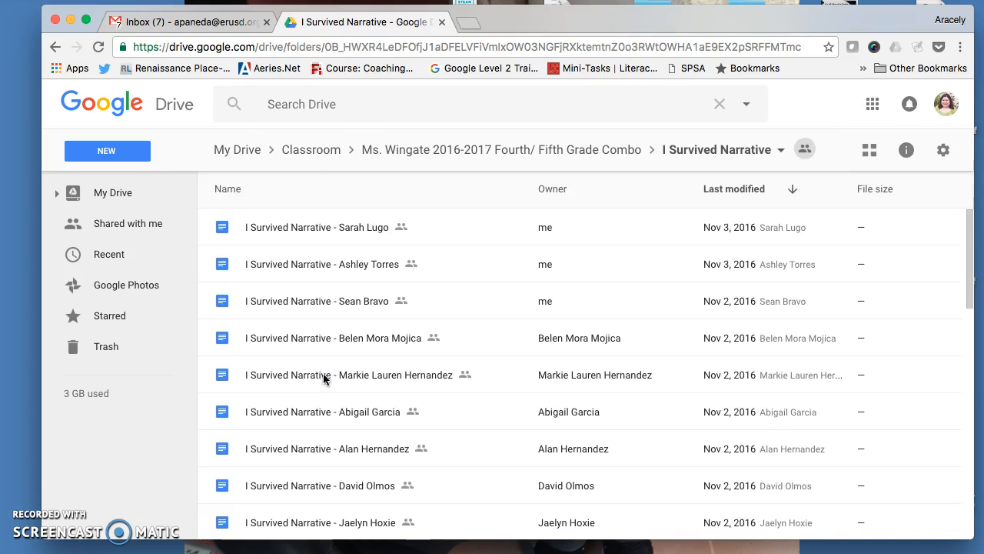
mouse_move(475, 232)
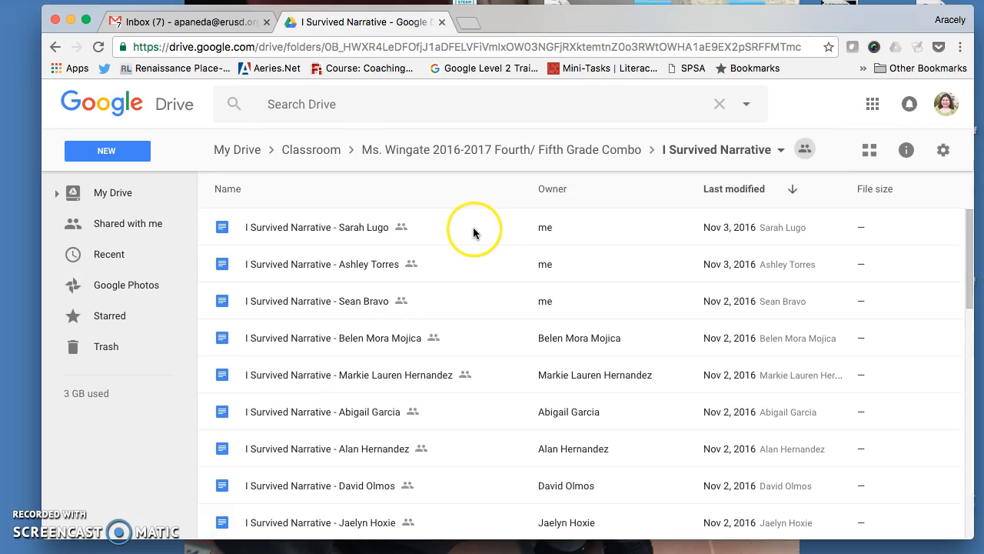
mouse_move(477, 239)
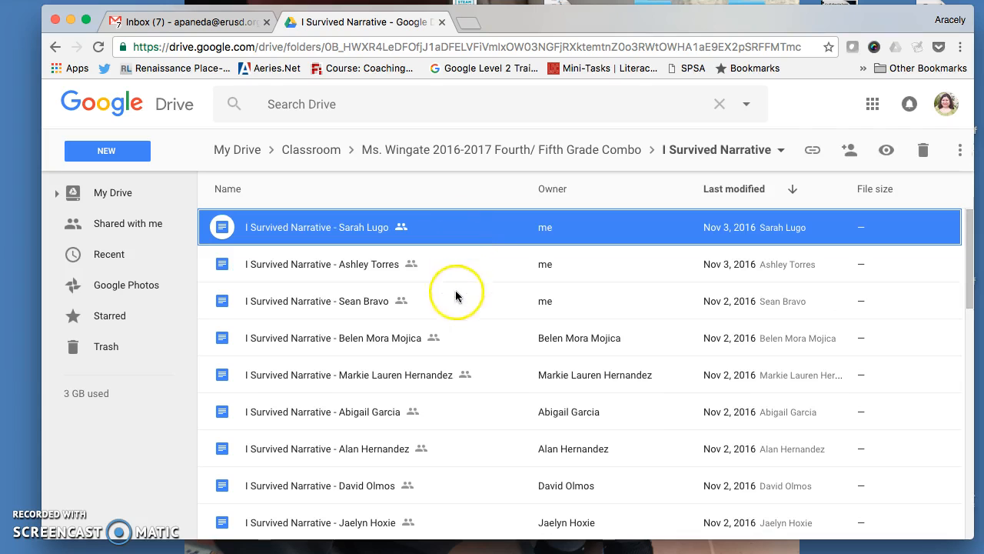
click(438, 301)
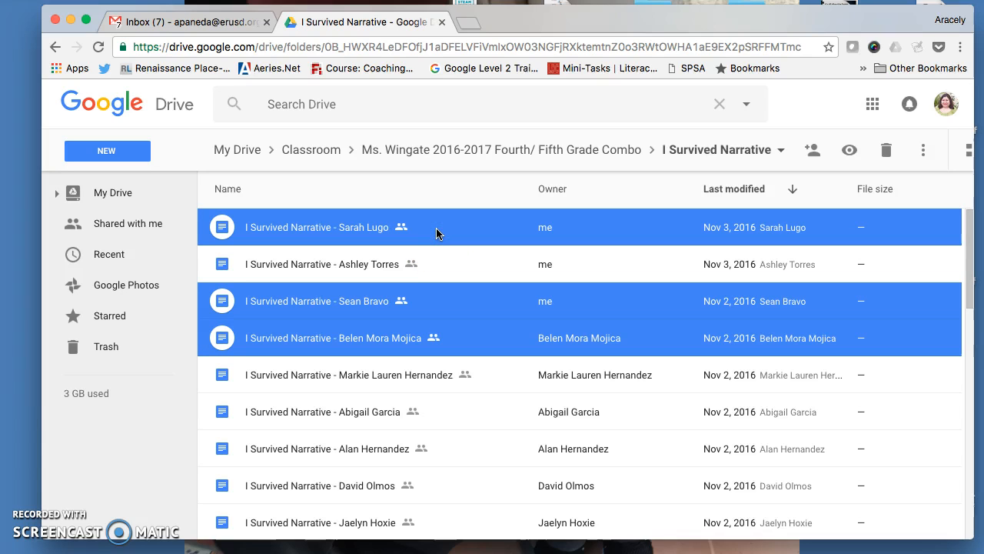
click(349, 374)
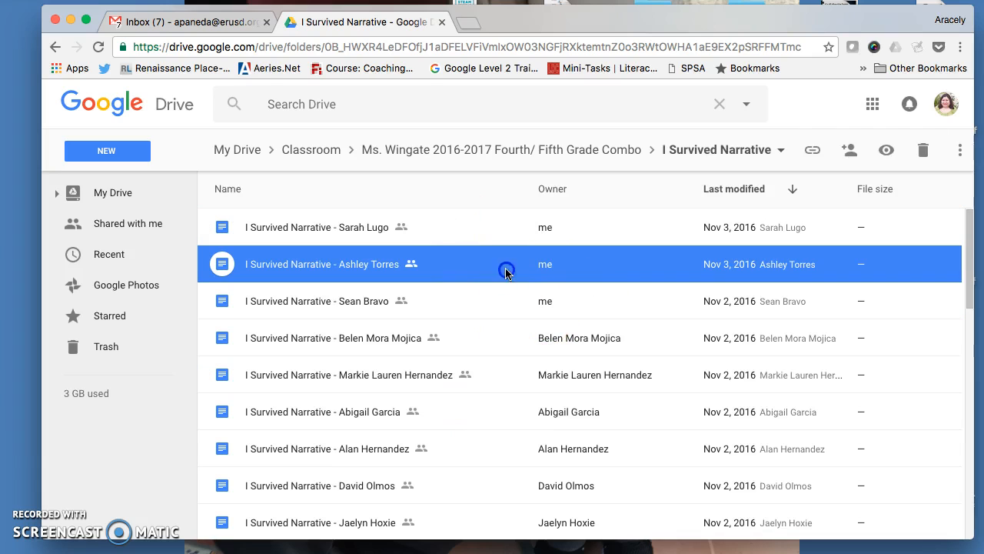
mouse_move(449, 269)
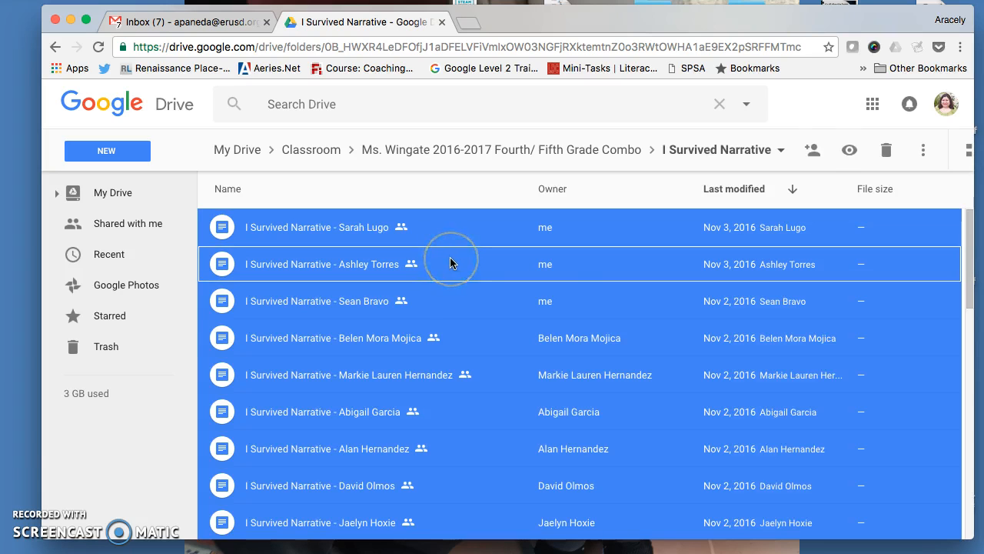
mouse_move(899, 179)
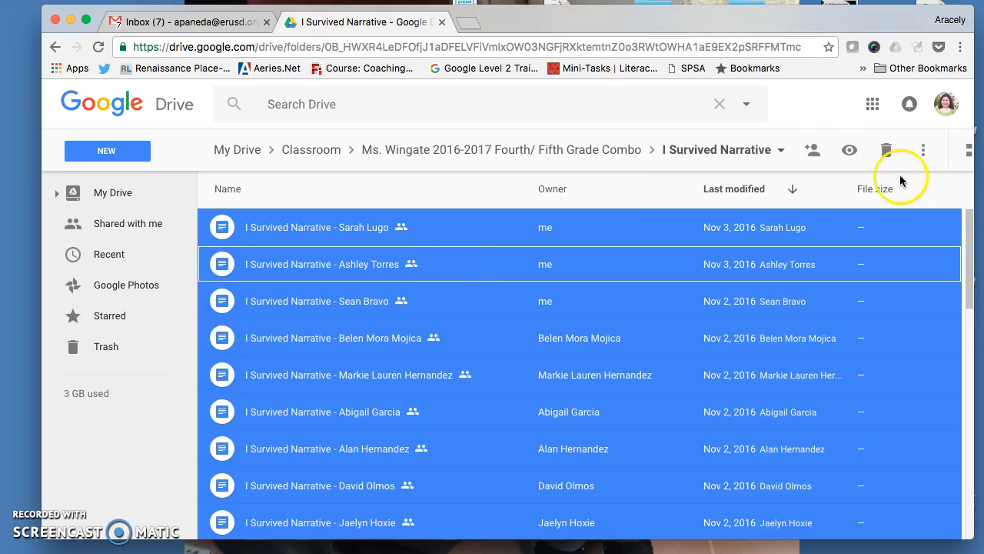
mouse_move(923, 149)
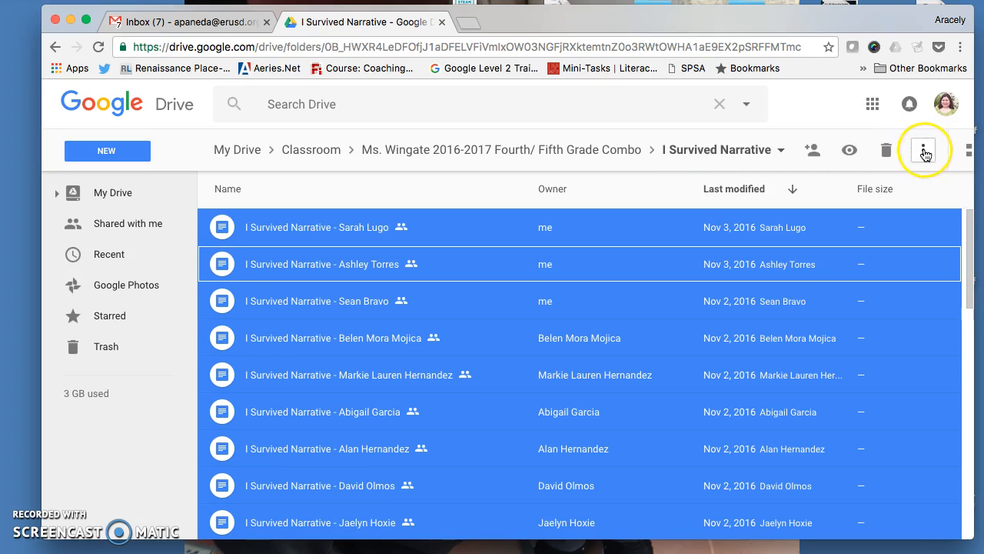
mouse_move(923, 150)
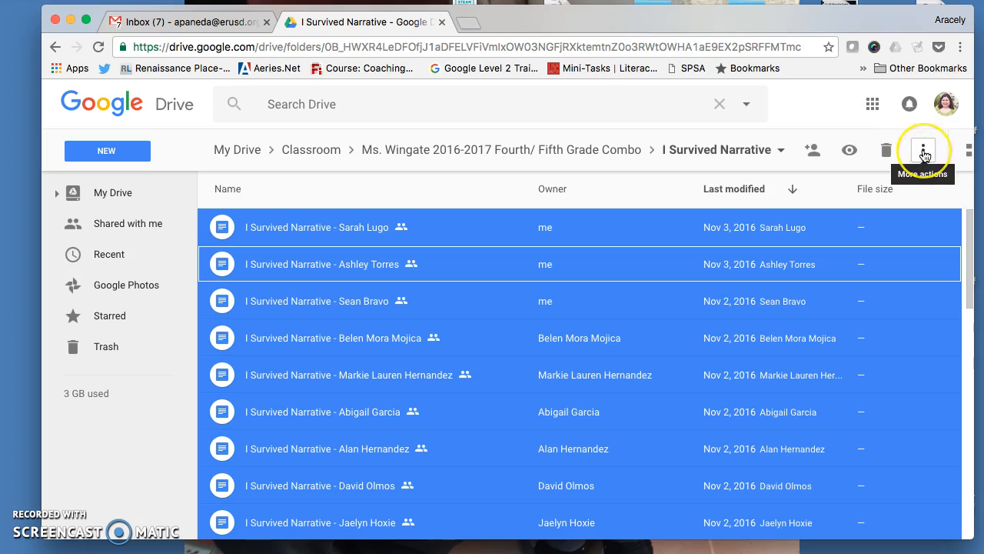
Send the selected narratives to PDF Mergy via More actions, Open with.
click(924, 150)
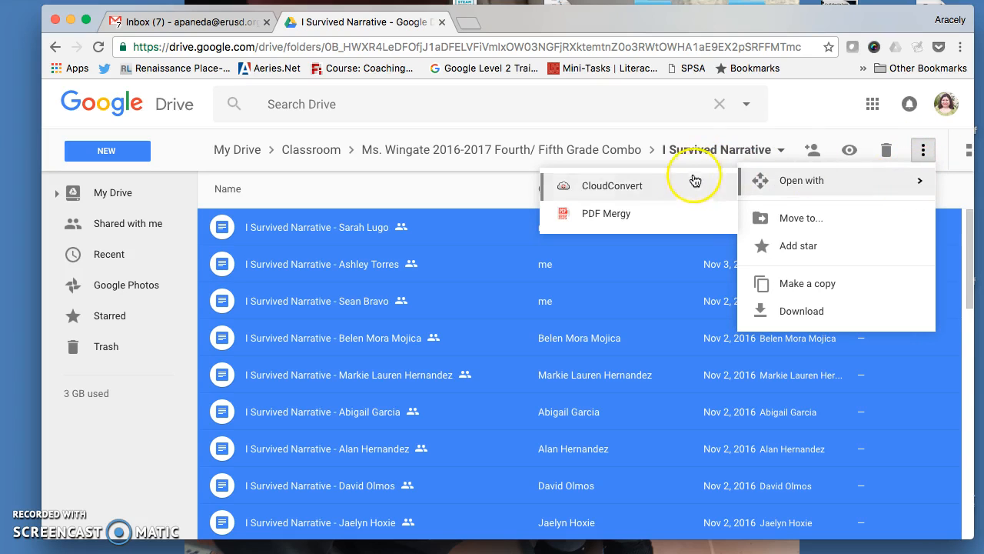
click(606, 213)
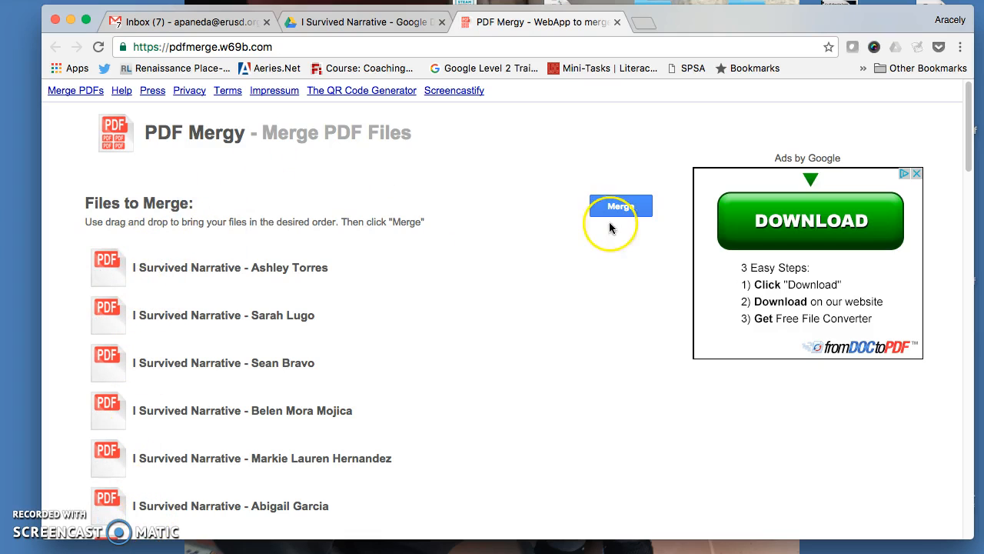
Merge the listed student narratives into a single PDF with the Merge button.
click(620, 206)
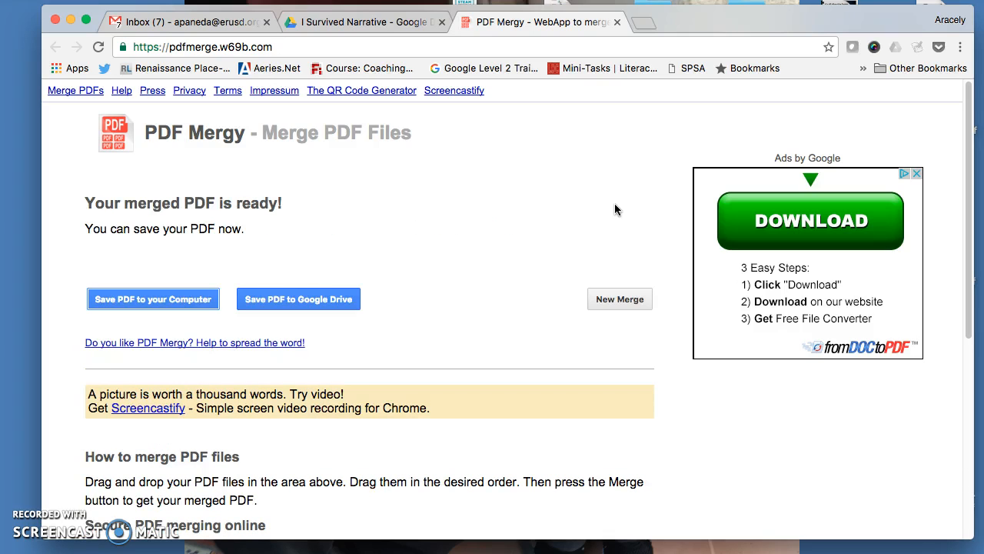
mouse_move(170, 285)
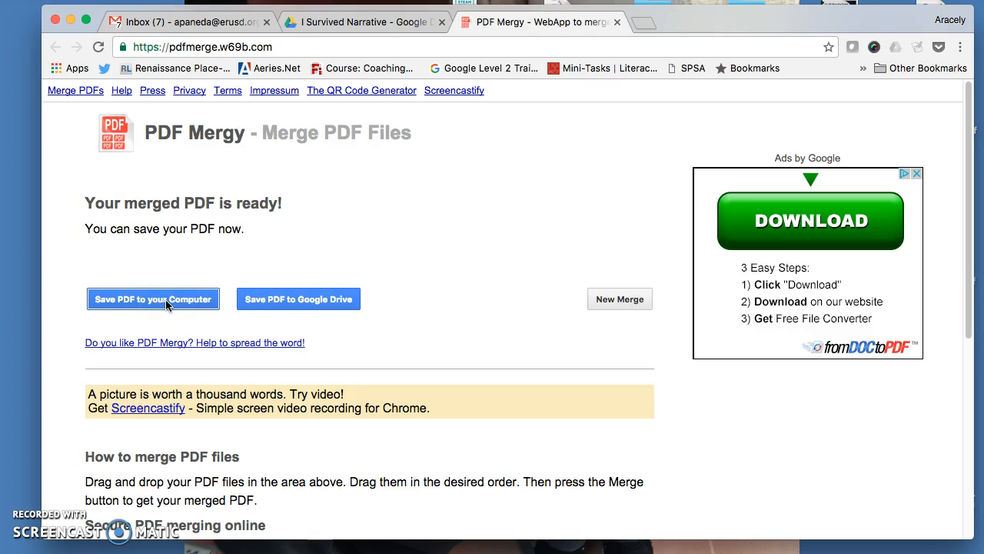
Save the merged PDF to the computer as narratives.pdf.
click(153, 298)
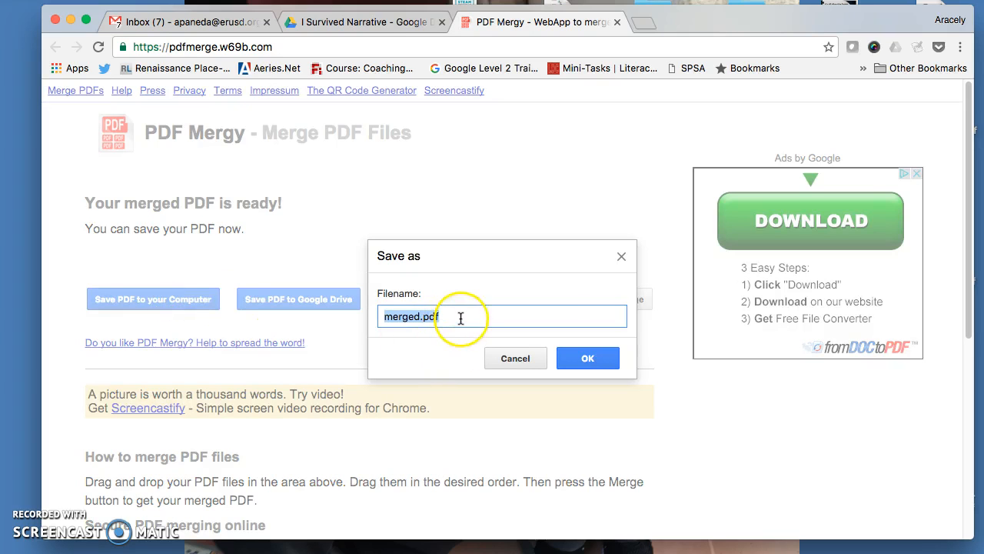
text(narratives.)
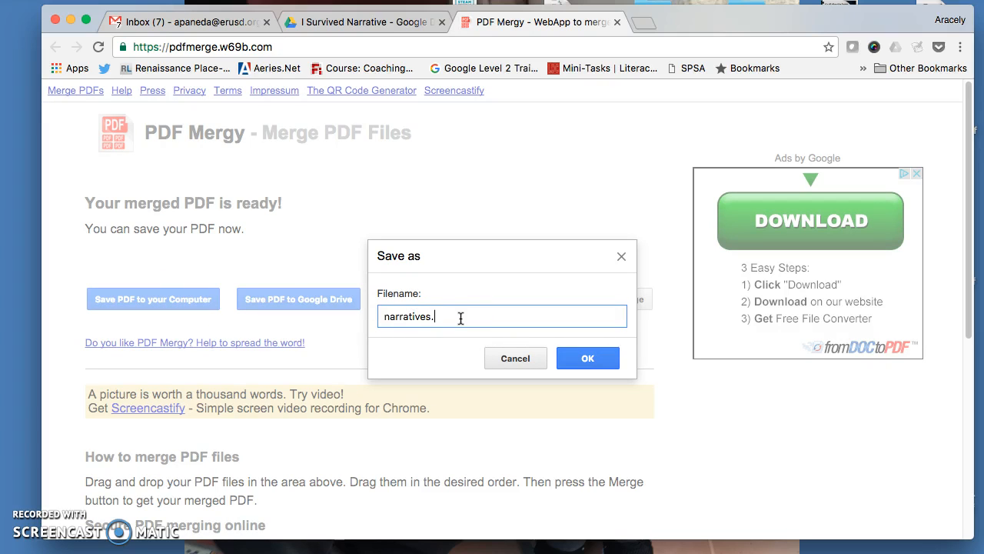
click(588, 357)
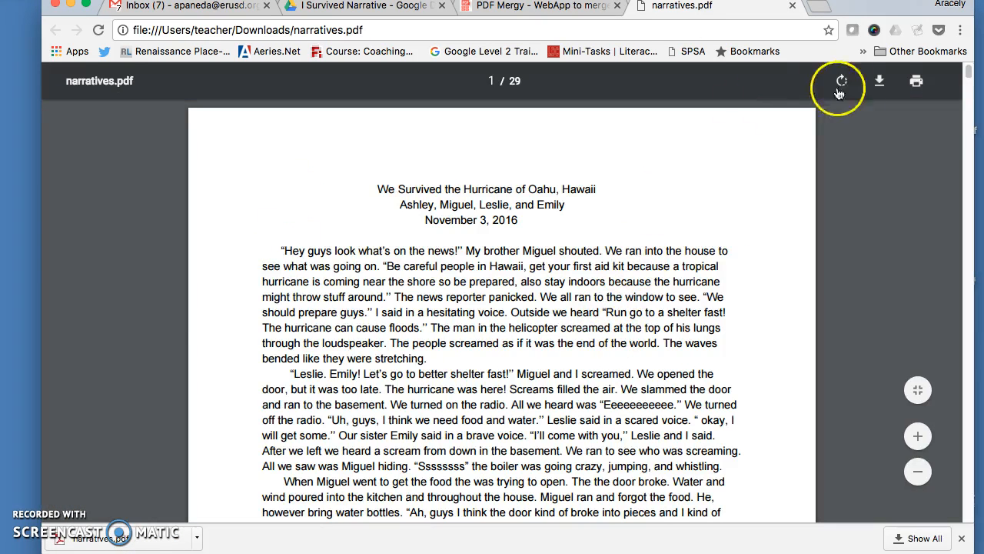
mouse_move(916, 82)
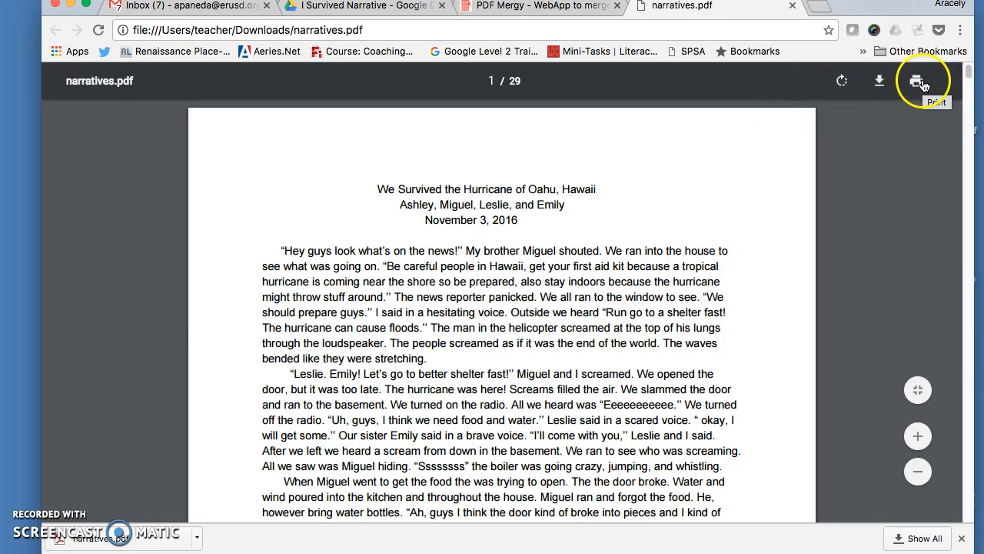
click(935, 81)
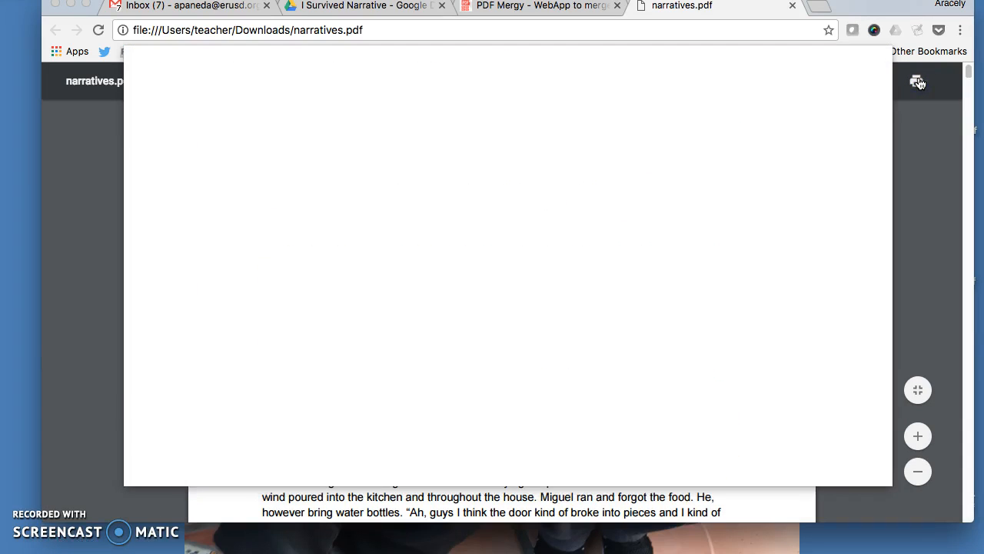
click(917, 82)
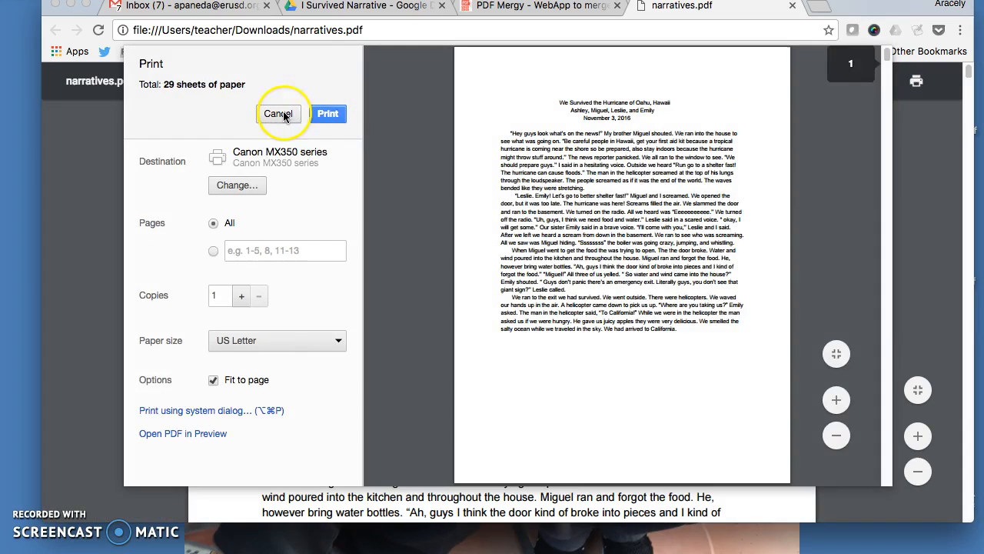
click(280, 113)
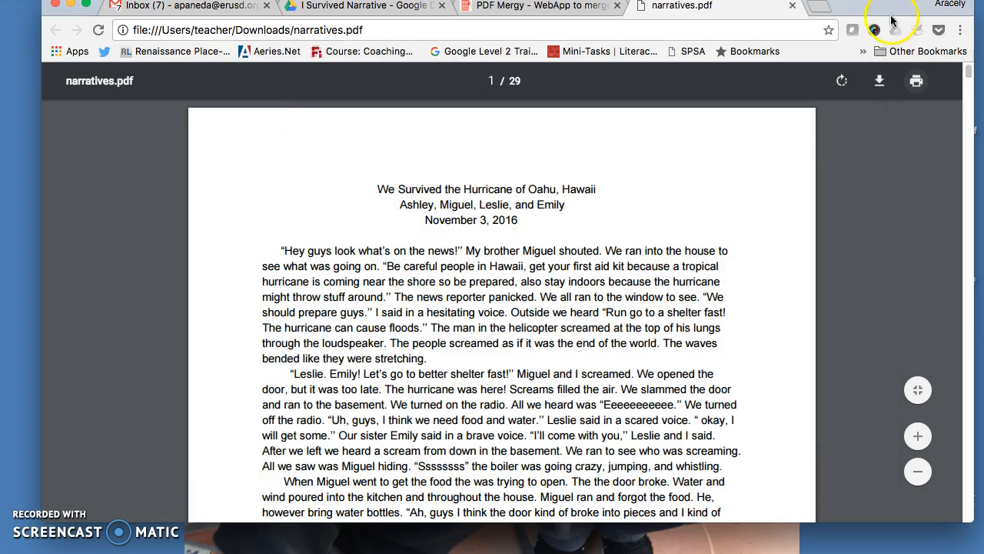